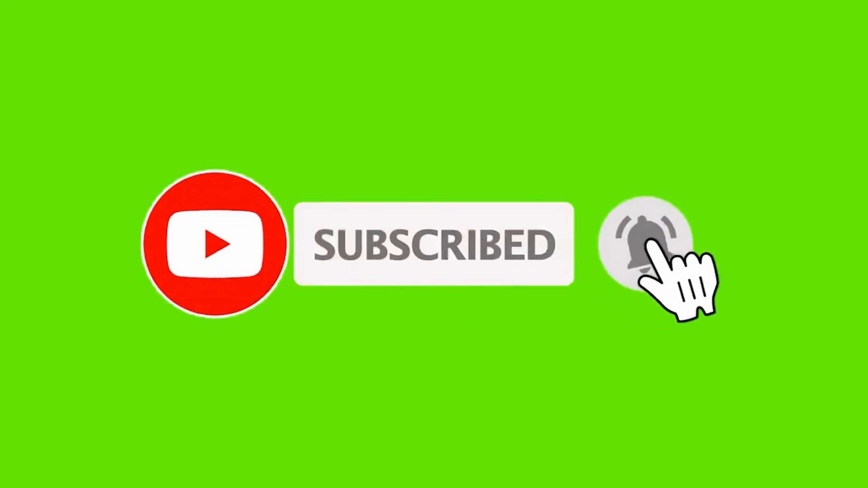
pyautogui.click(644, 244)
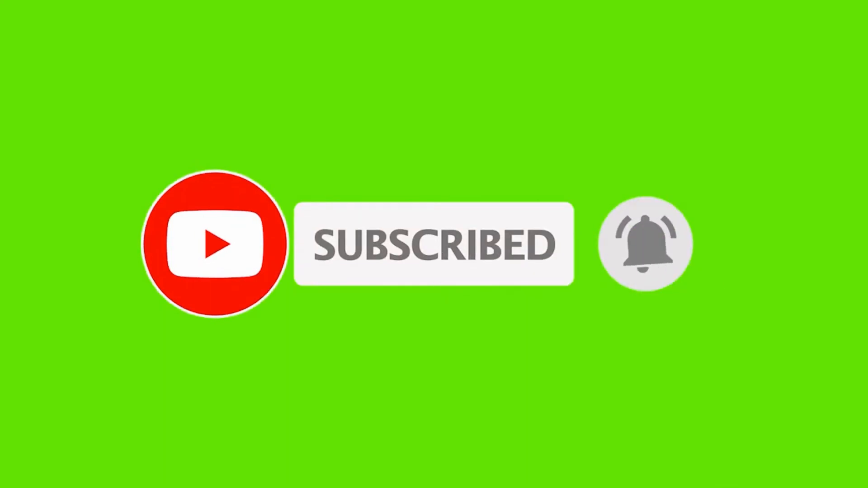